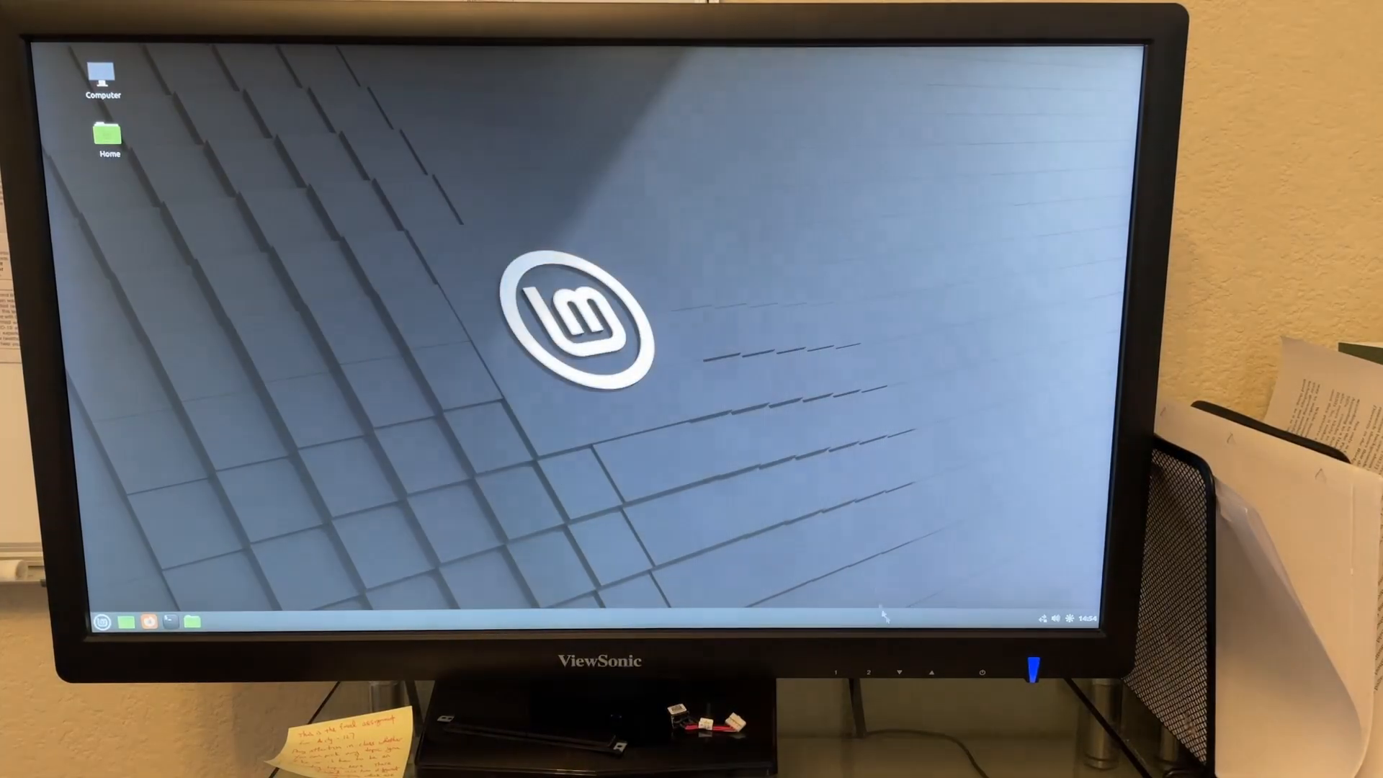
# Show the network menu with Wi-Fi on and the available wireless networks listed
pyautogui.click(1042, 619)
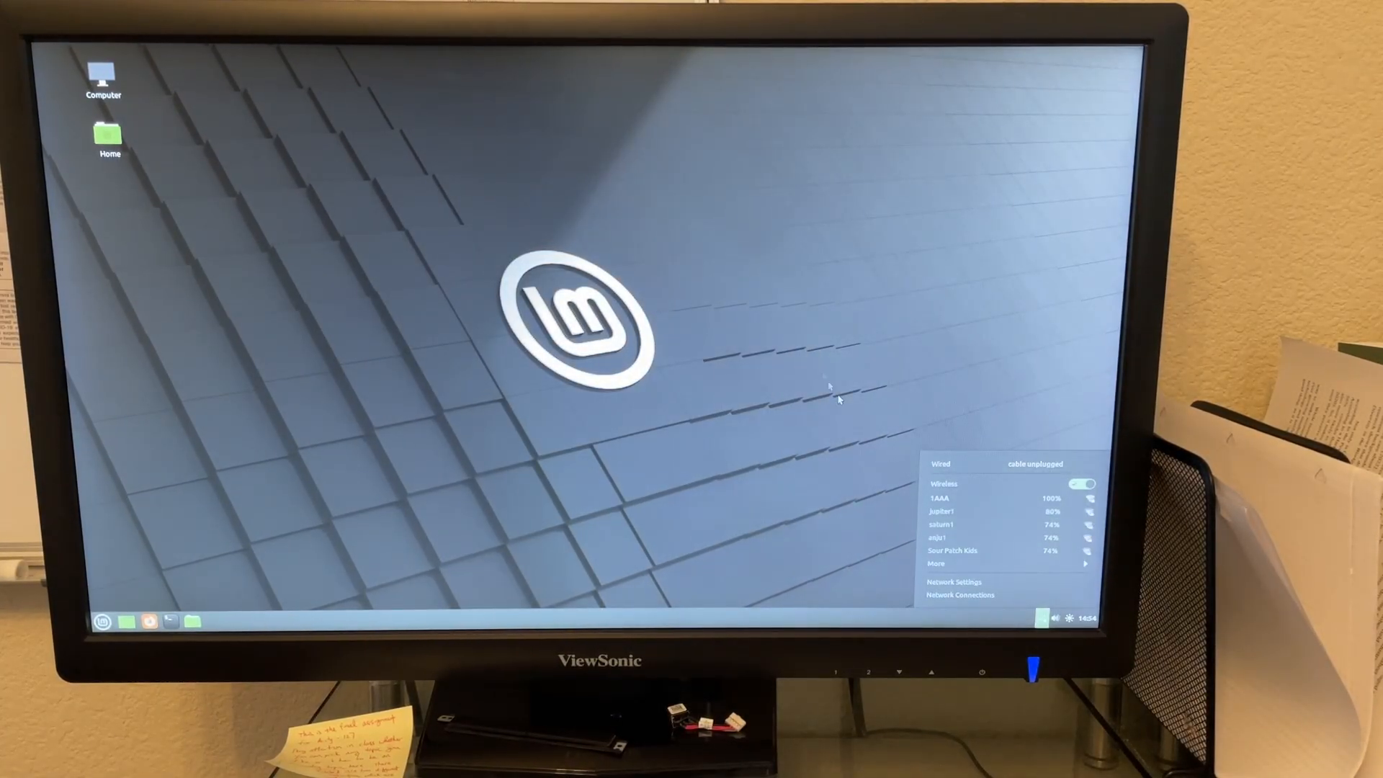